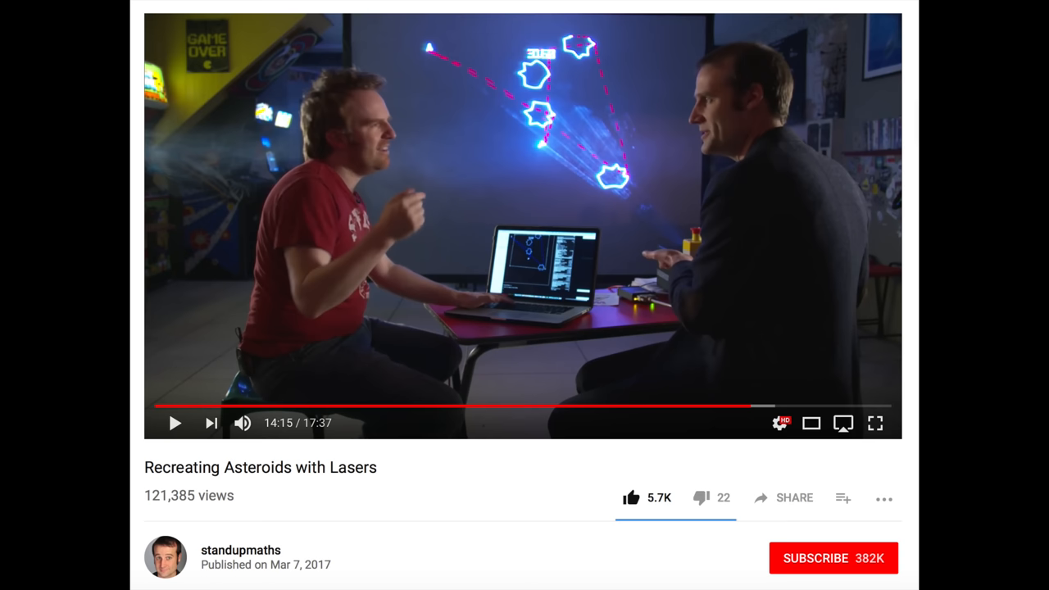
Switch from the Clock app to the Games app, listing Typhoon and the other laser games
left_click(875, 423)
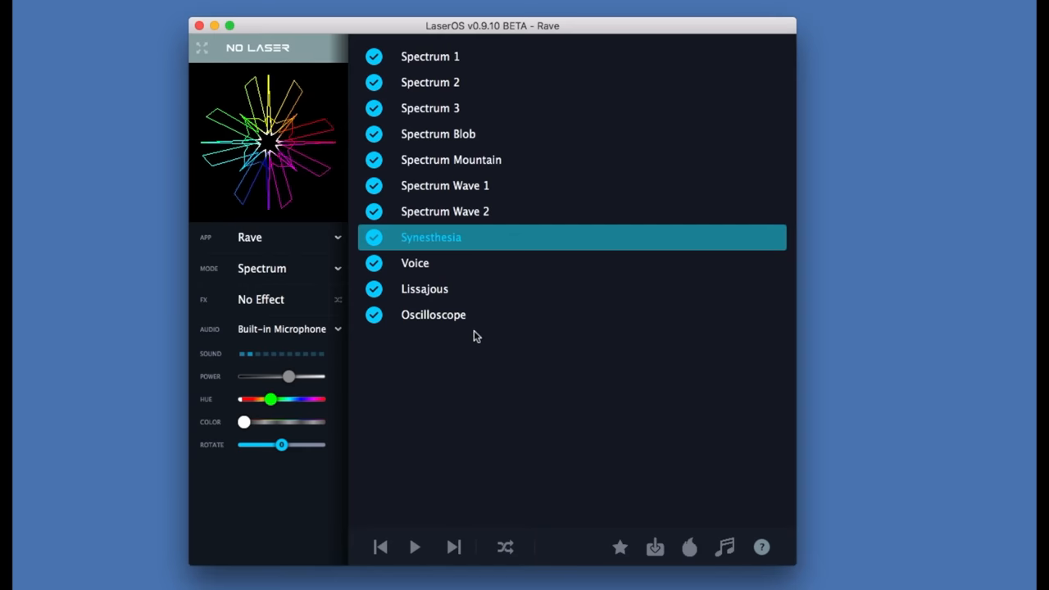
mouse_move(544, 322)
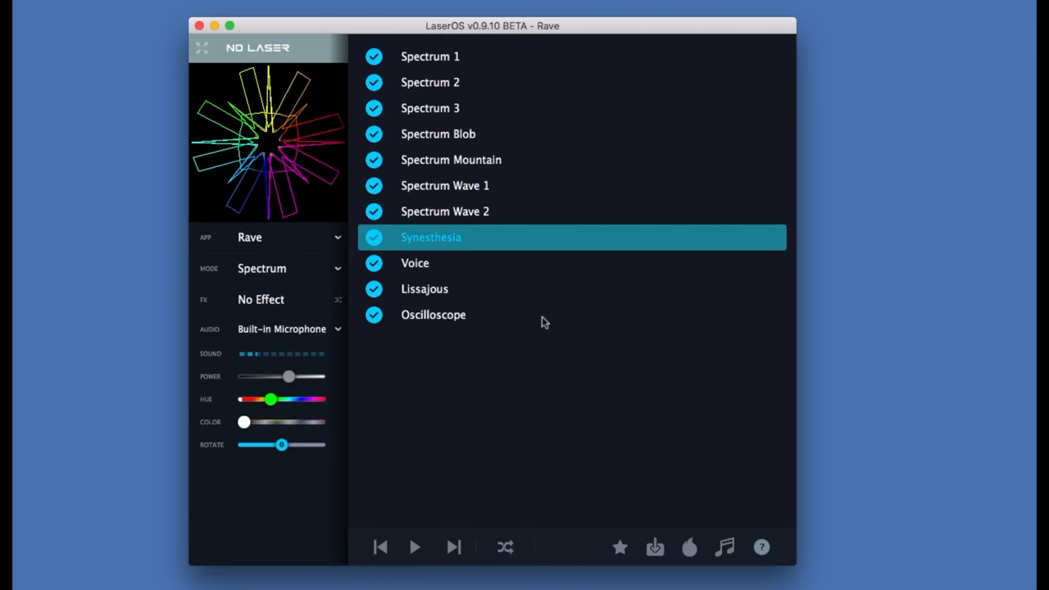
left_click(451, 161)
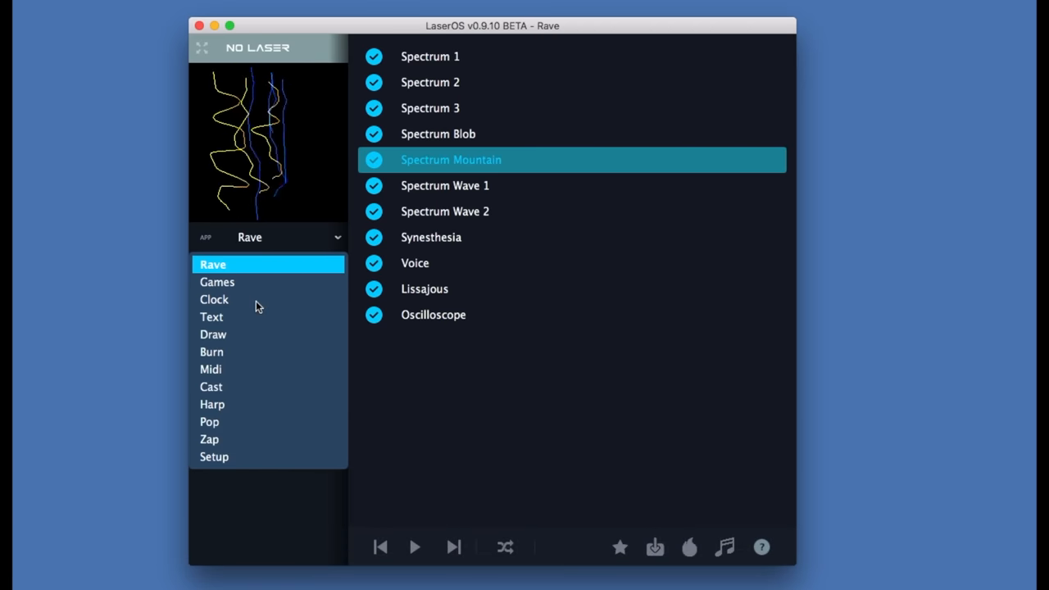
left_click(213, 298)
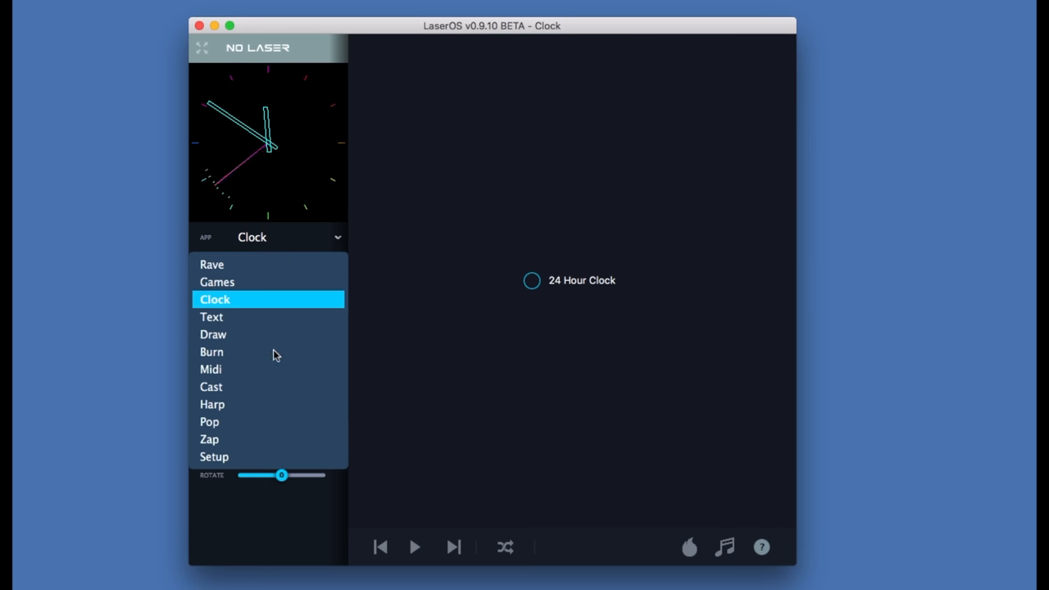
mouse_move(259, 286)
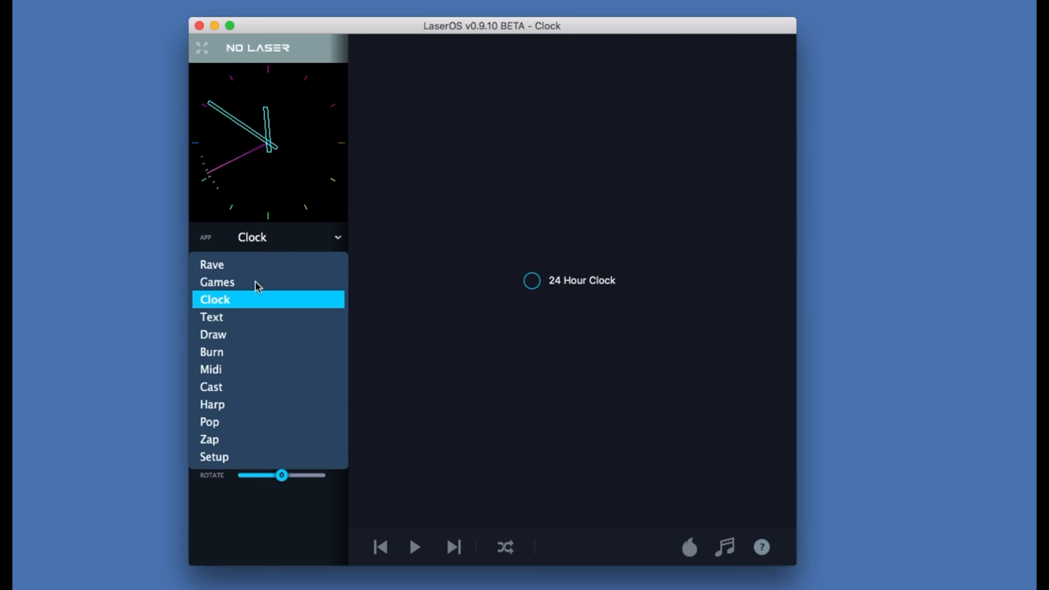
left_click(217, 282)
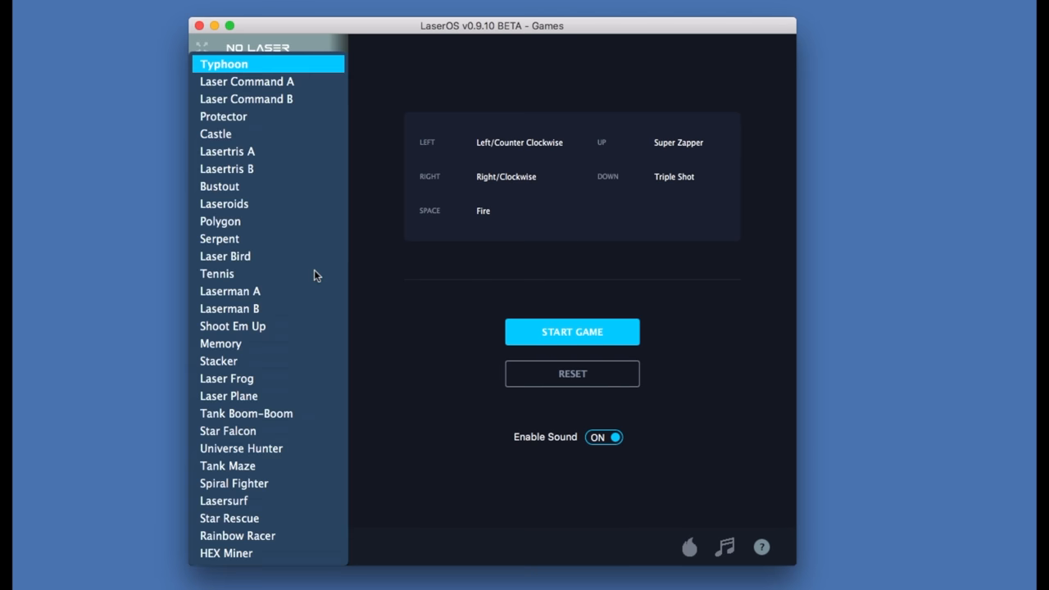
mouse_move(311, 506)
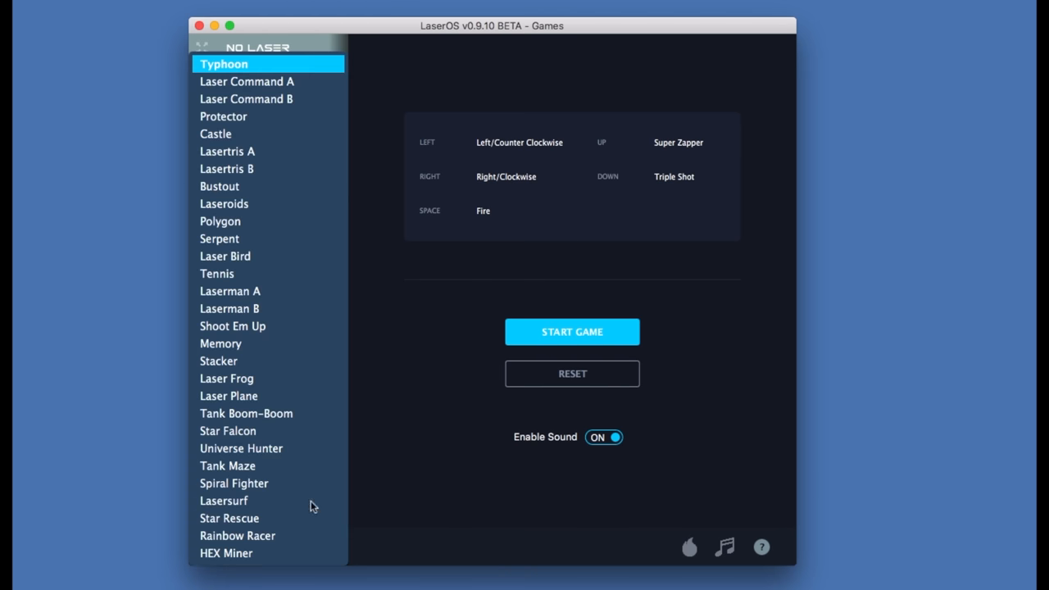
mouse_move(295, 236)
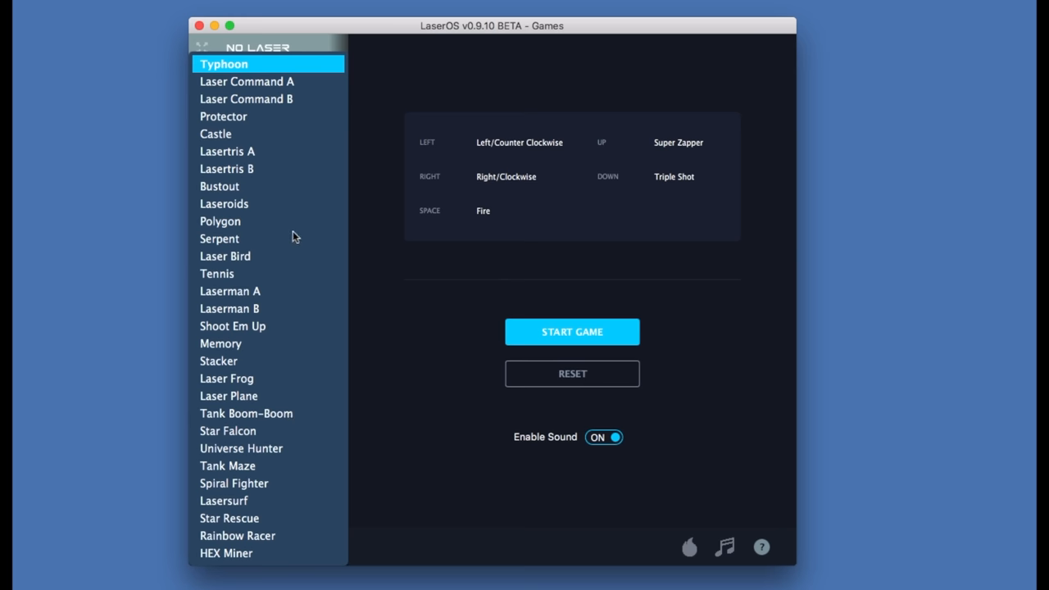
left_click(571, 331)
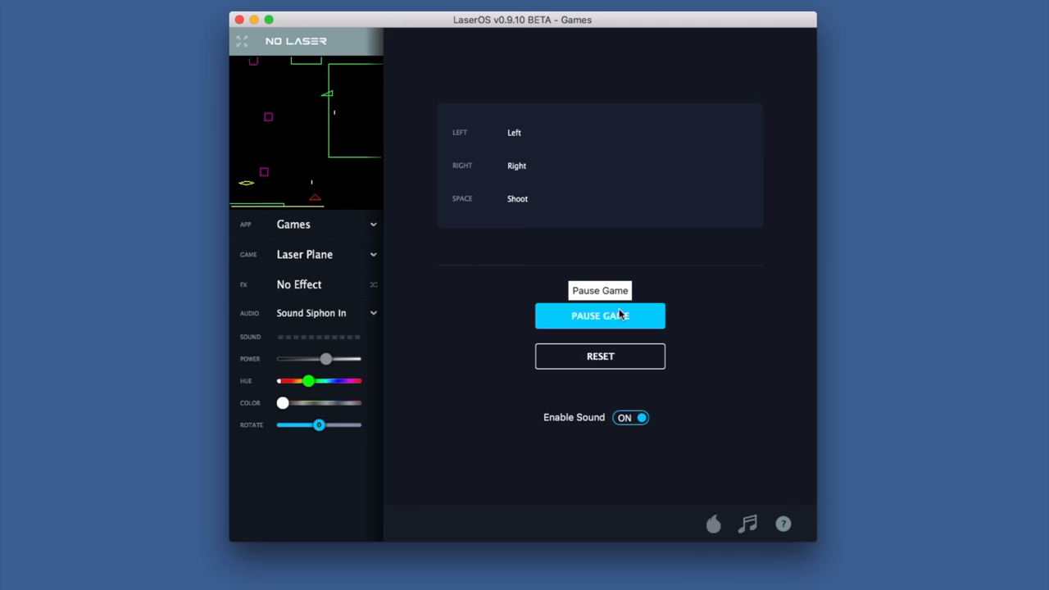
Pause the ended Laser Plane game and start a fresh round in the preview
left_click(600, 315)
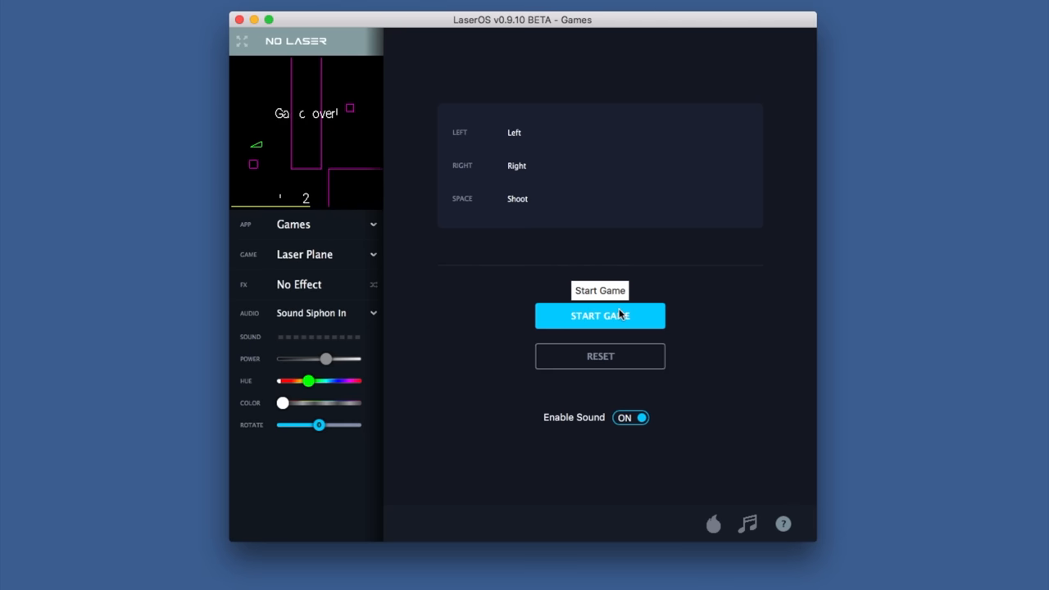
left_click(600, 315)
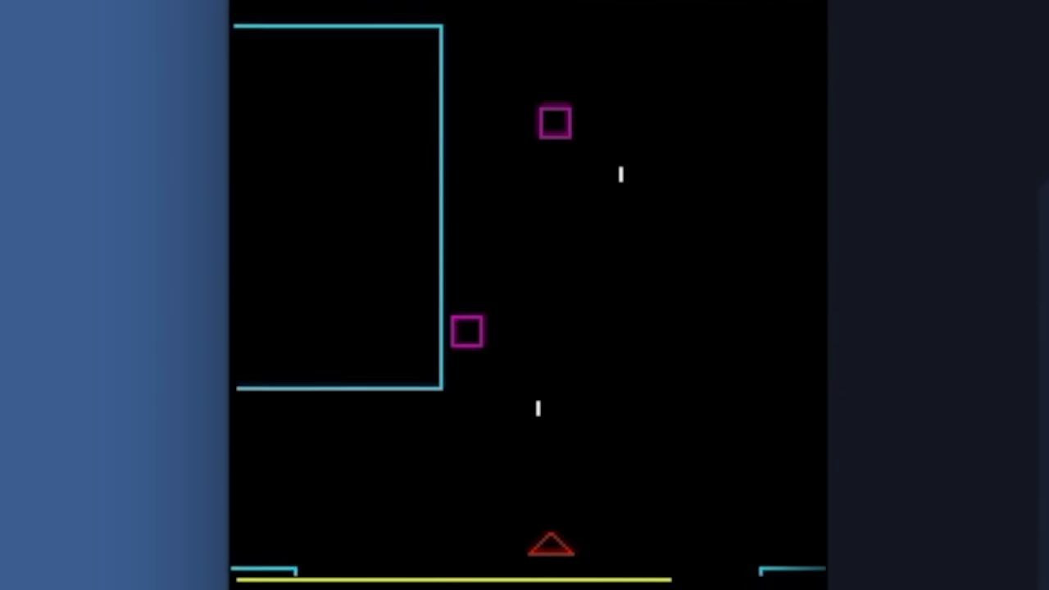